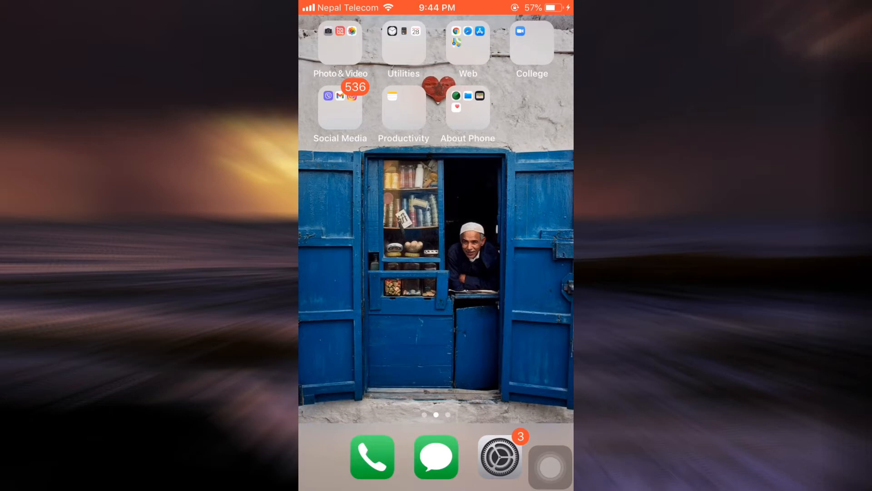
- Open the Web folder on the Home Screen to reveal Chrome, Safari, App Store and Maps
click(468, 43)
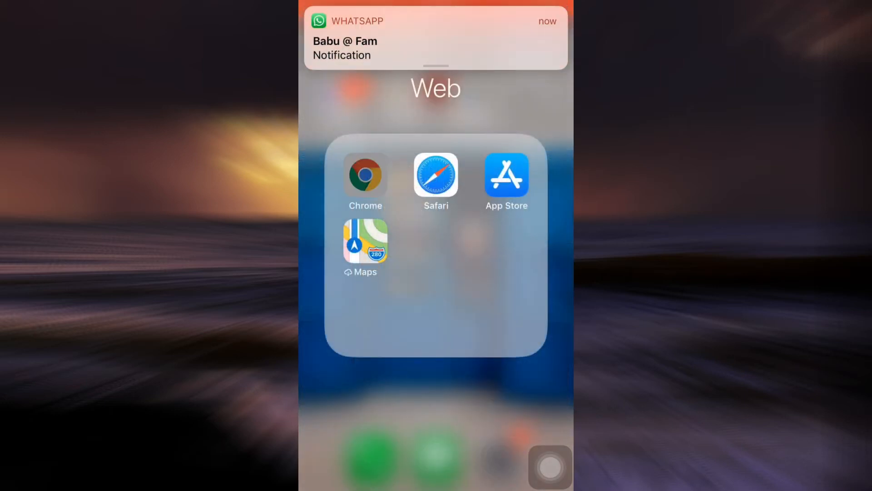
- Launch Chrome on ubisoft.com and open the signed-in account's profile panel
click(436, 177)
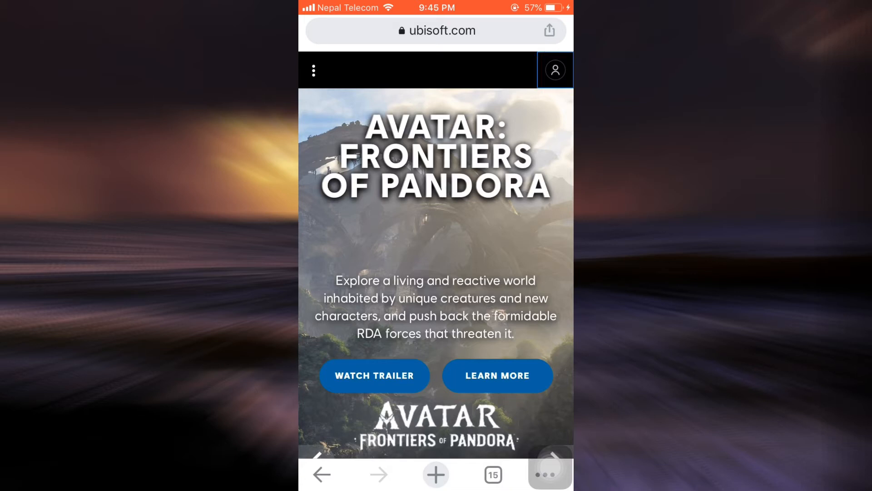
click(554, 70)
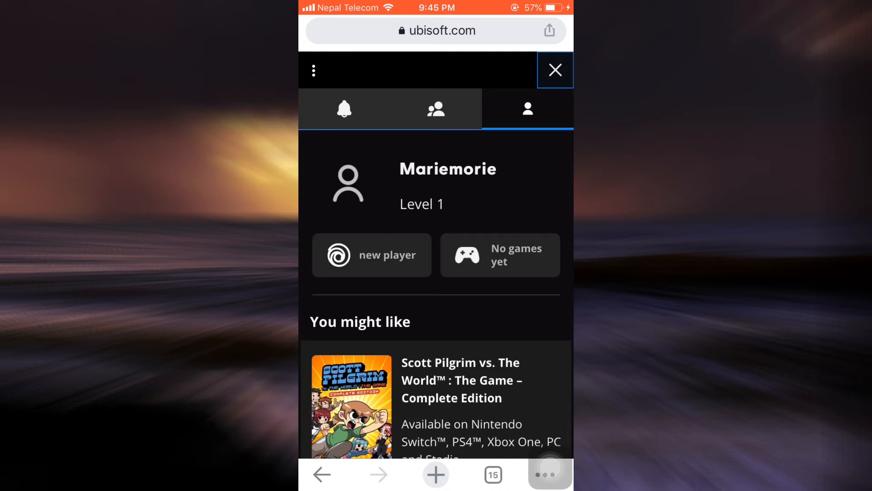
- Reach the Username Edition page from the username at the top of the profile panel
click(527, 108)
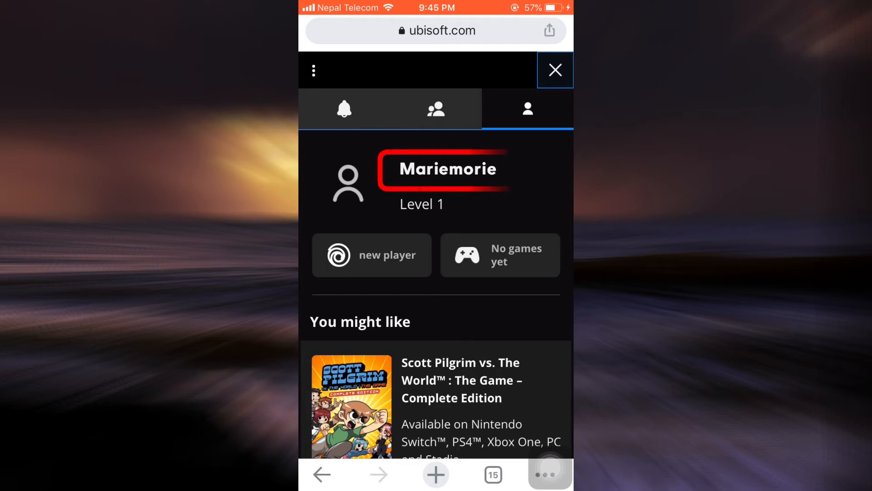
click(447, 169)
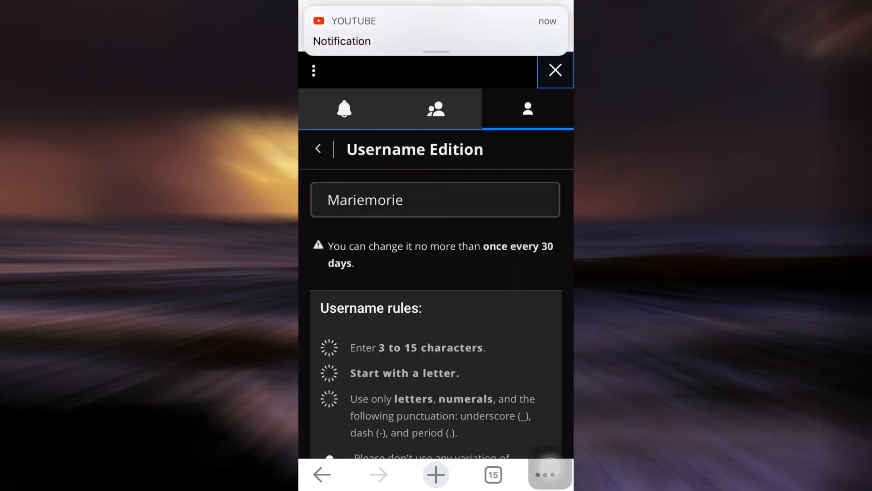
- Review the username rules and activate the username field for typing
scroll(down, 3)
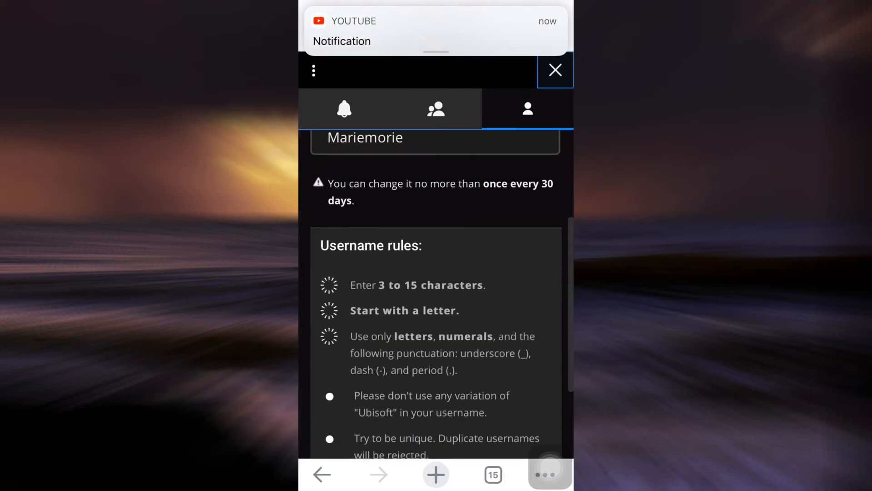
scroll(down, 3)
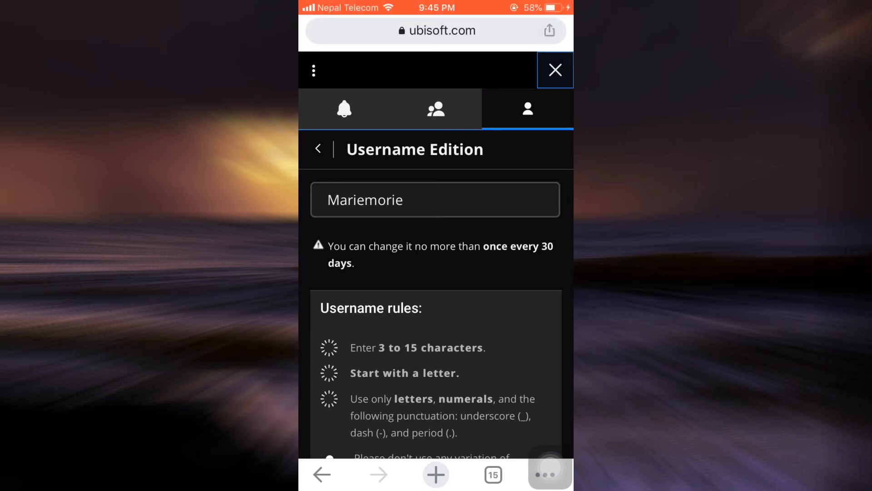
click(434, 199)
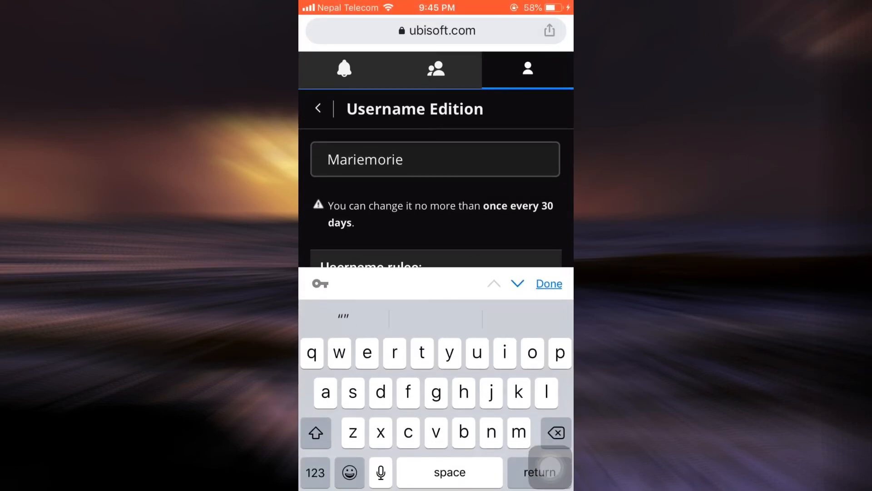